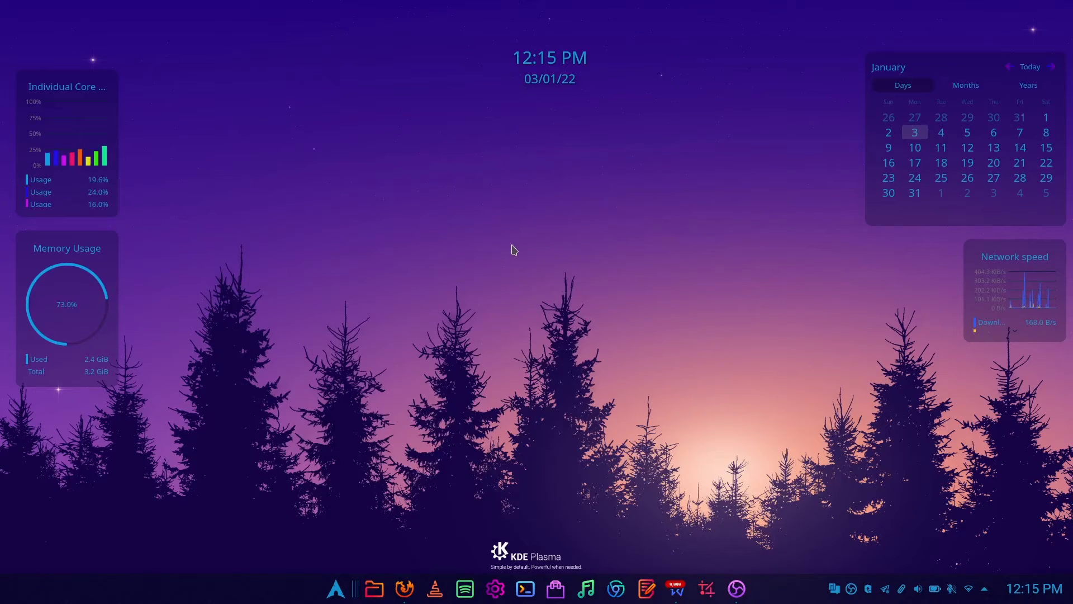
- Launch Firefox from the taskbar, landing on the GitHub home page
left_click(615, 589)
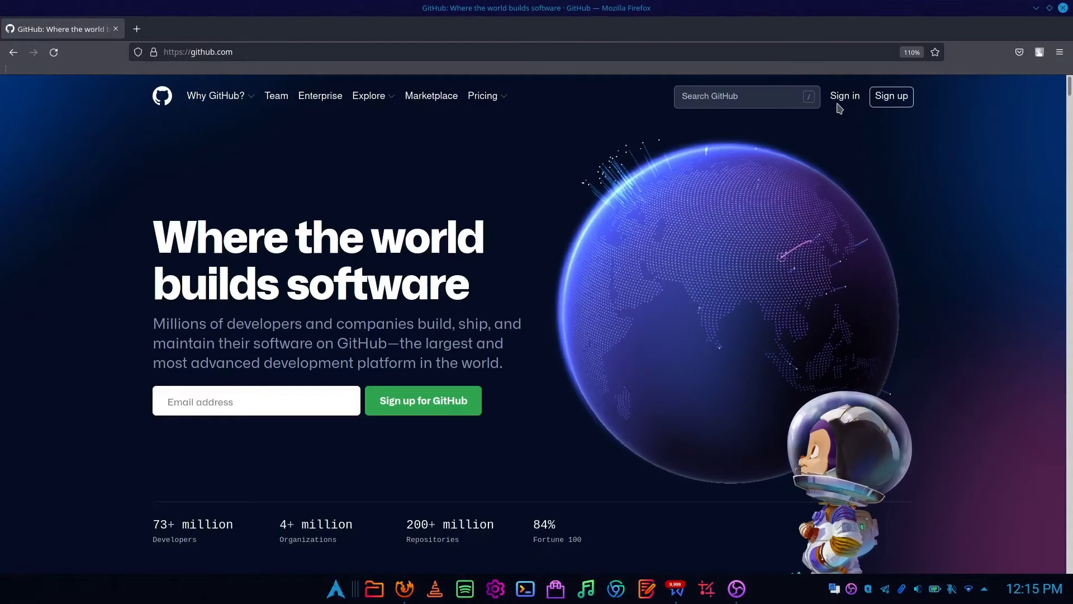
- Sign in to GitHub with the saved username and password
left_click(843, 96)
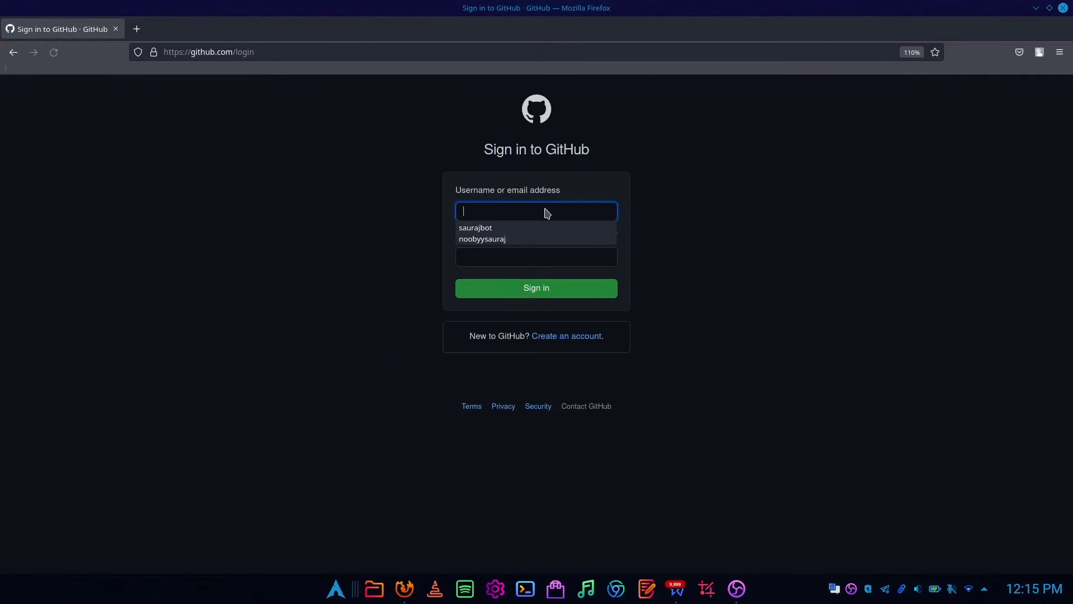
left_click(475, 227)
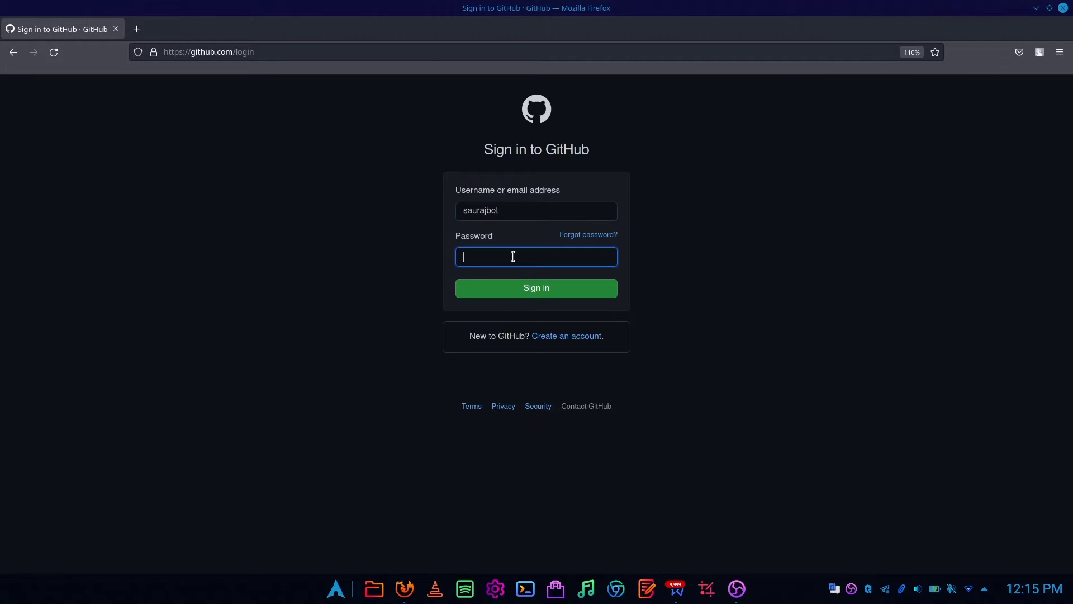
type("password")
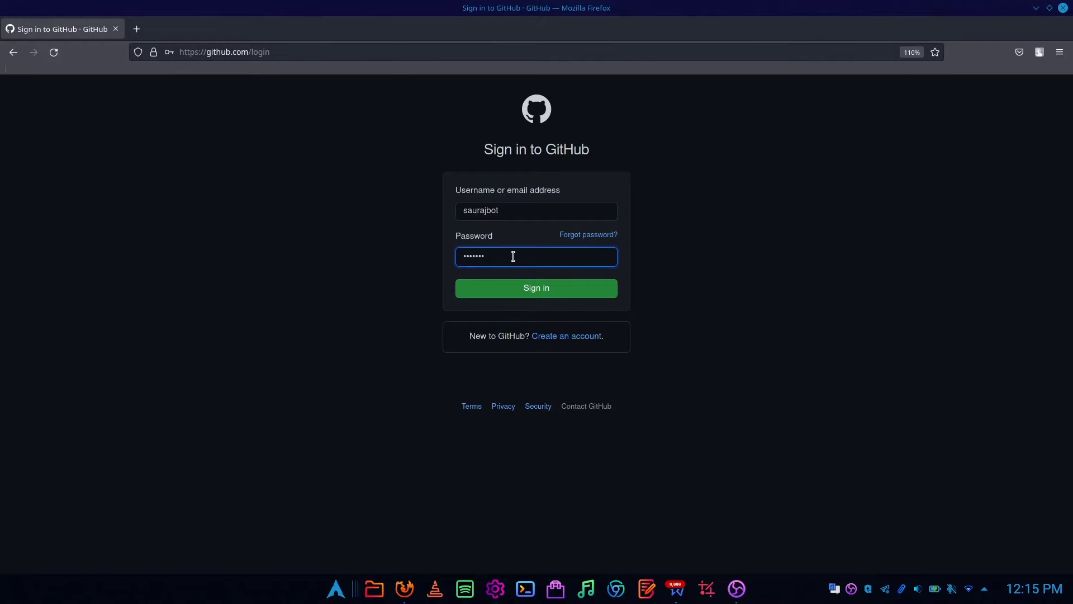
left_click(535, 287)
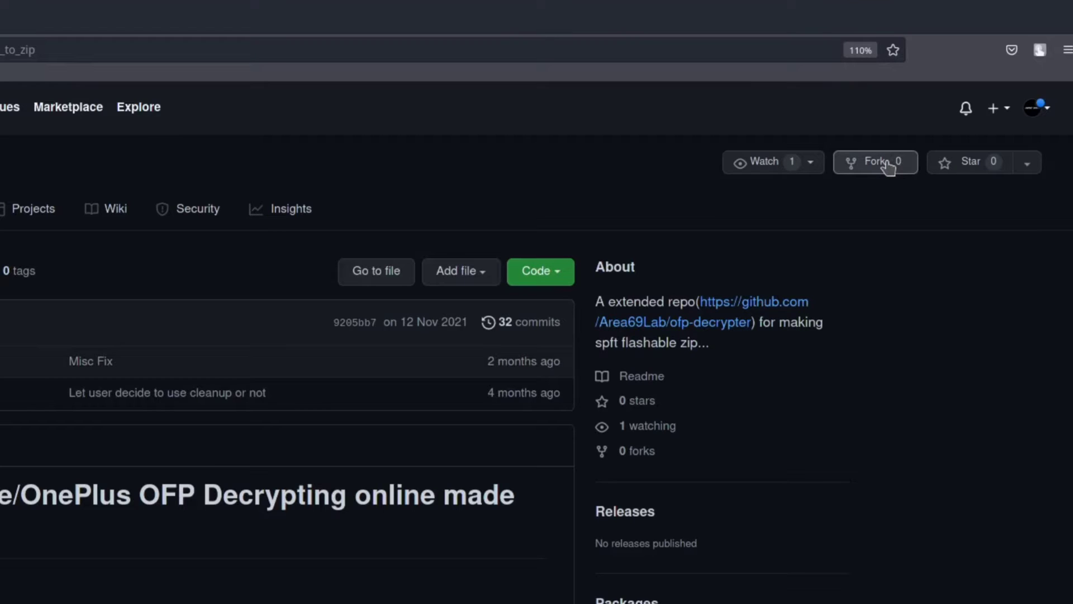
- Fork the ofp_to_zip repository into the user's own account
left_click(874, 161)
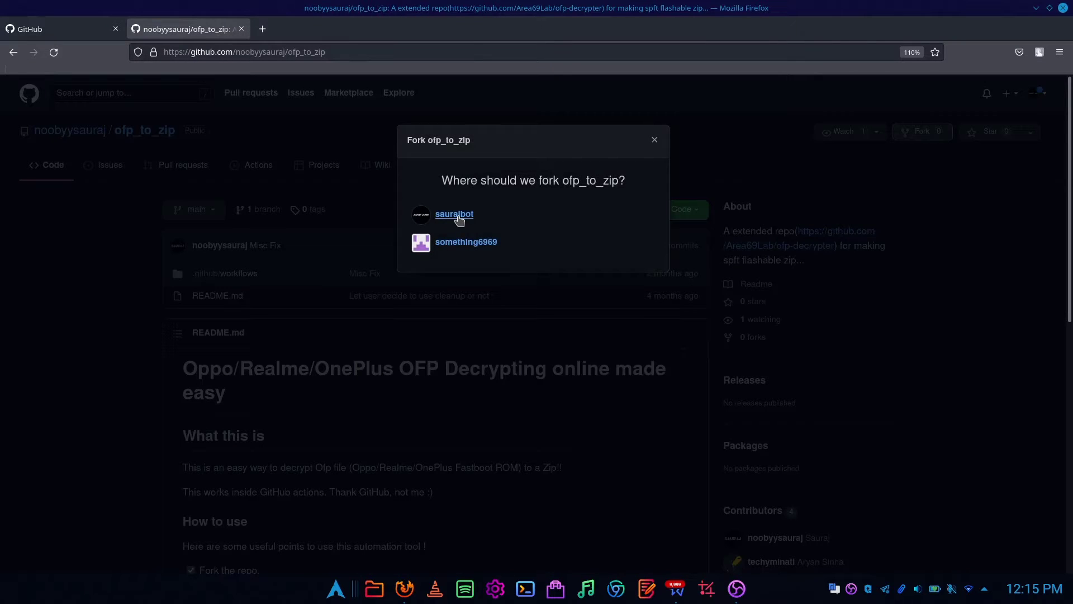
left_click(453, 213)
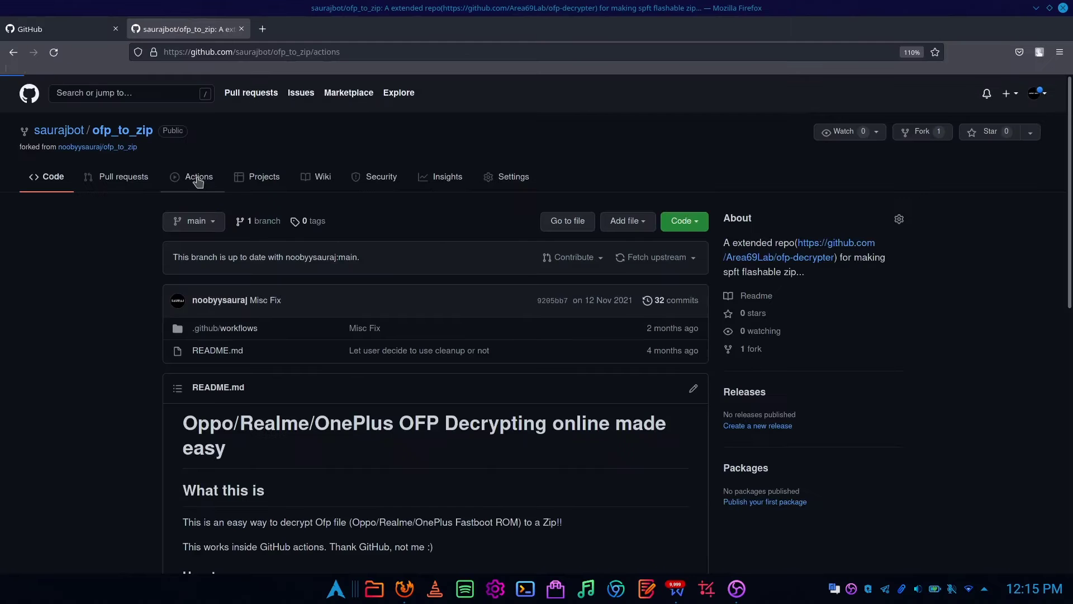
- Enable Actions on the fork and bring up the OFP Decrypter by Area69Labs run form
left_click(199, 176)
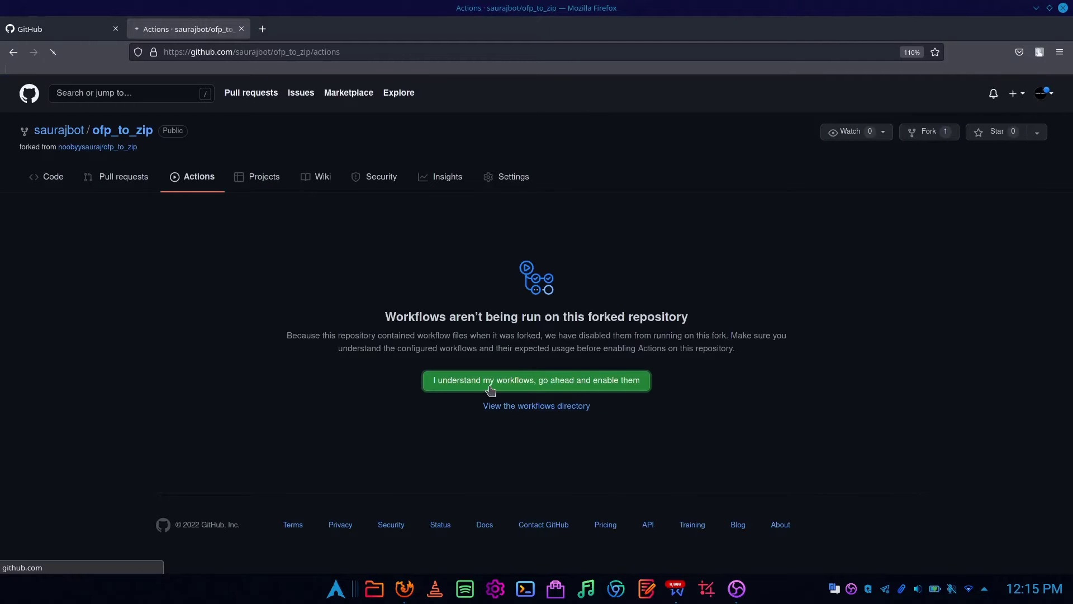
left_click(536, 380)
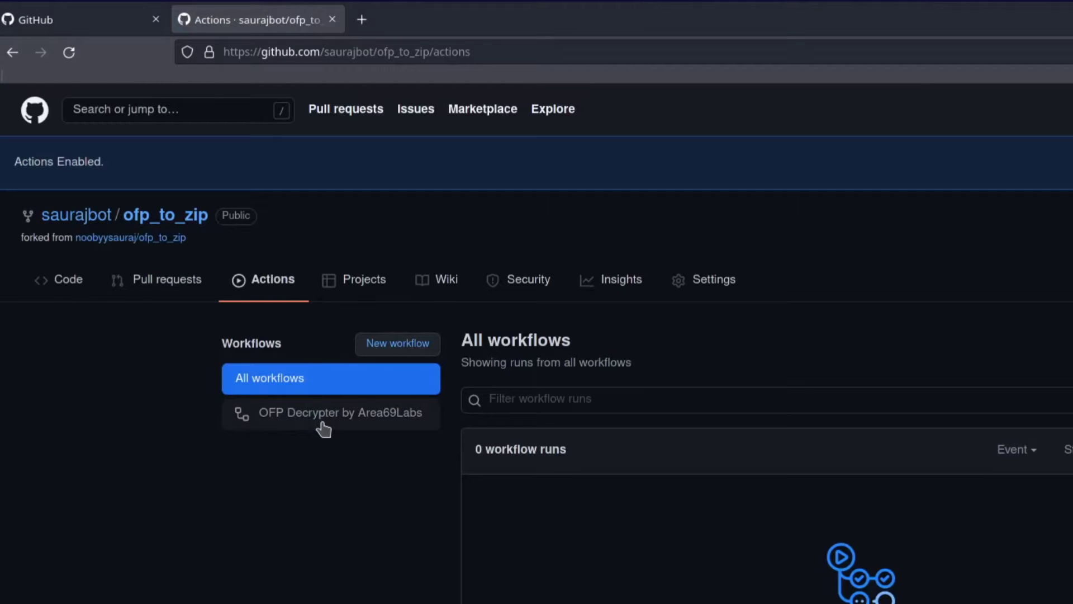
left_click(330, 412)
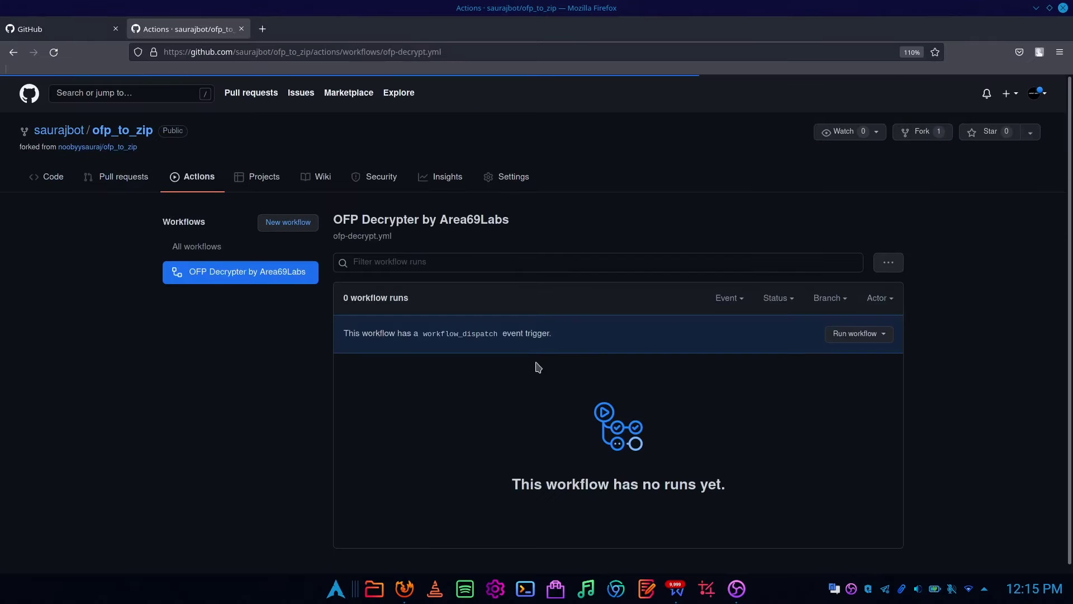
left_click(853, 333)
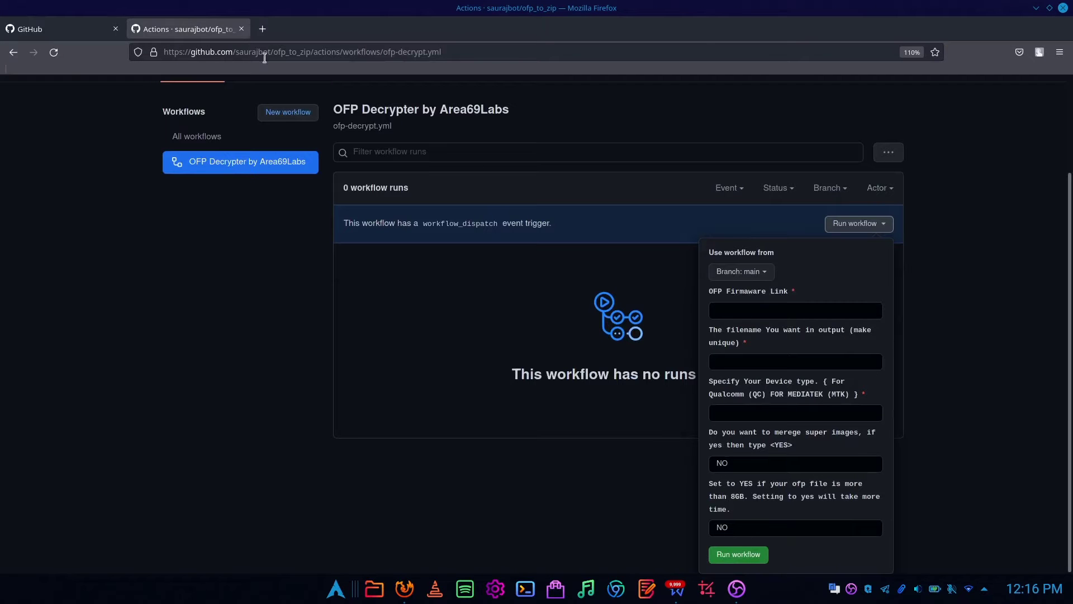
- In a new tab, search for 'realme 7 ofp' and open the Realme 7 RMX2151 firmware page
left_click(261, 29)
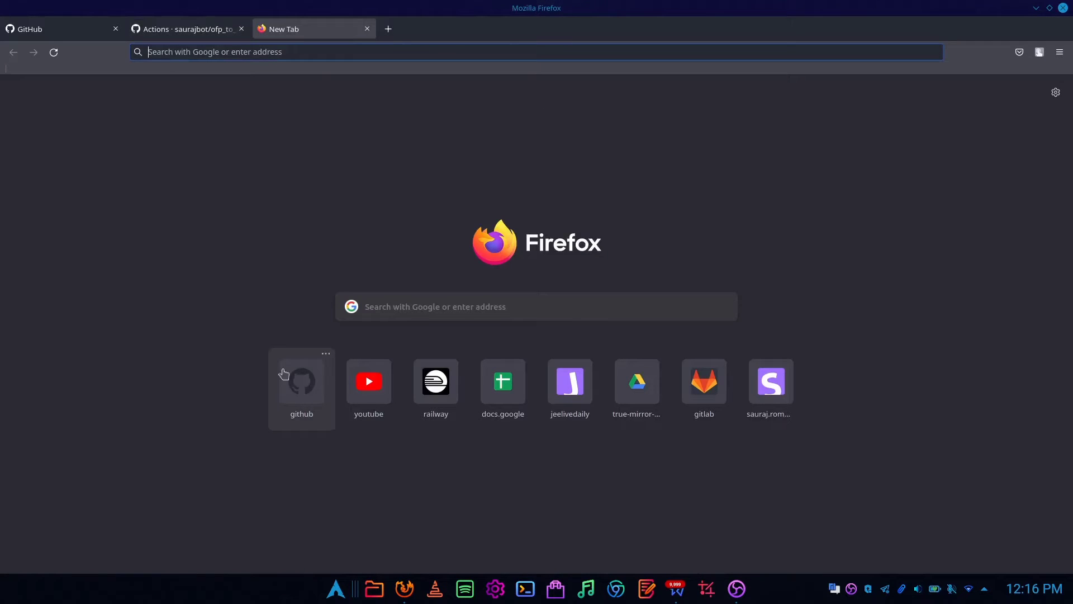
type("r")
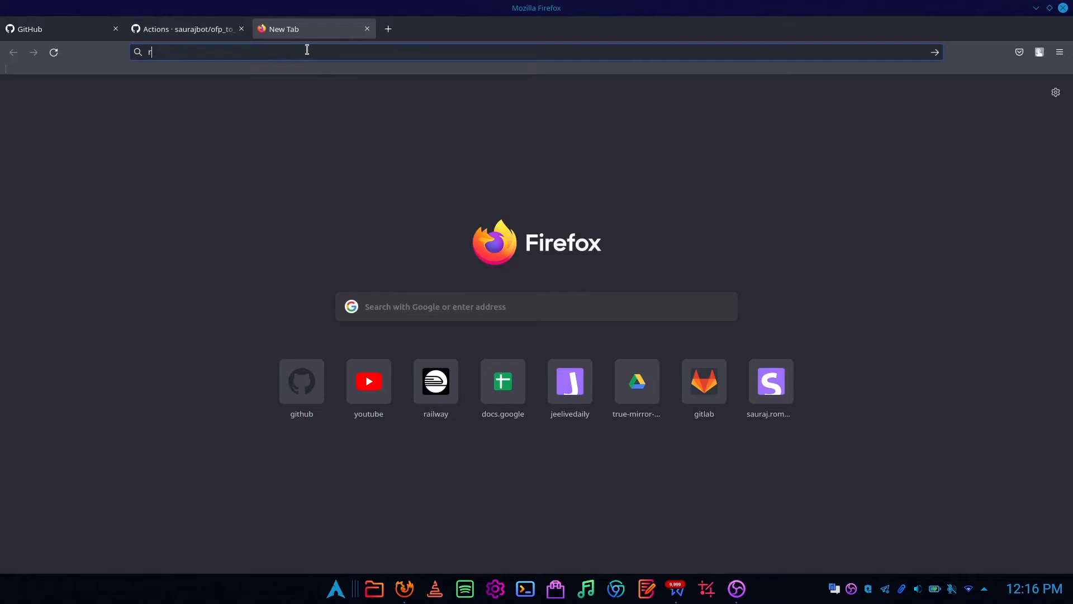
type("ealme 7")
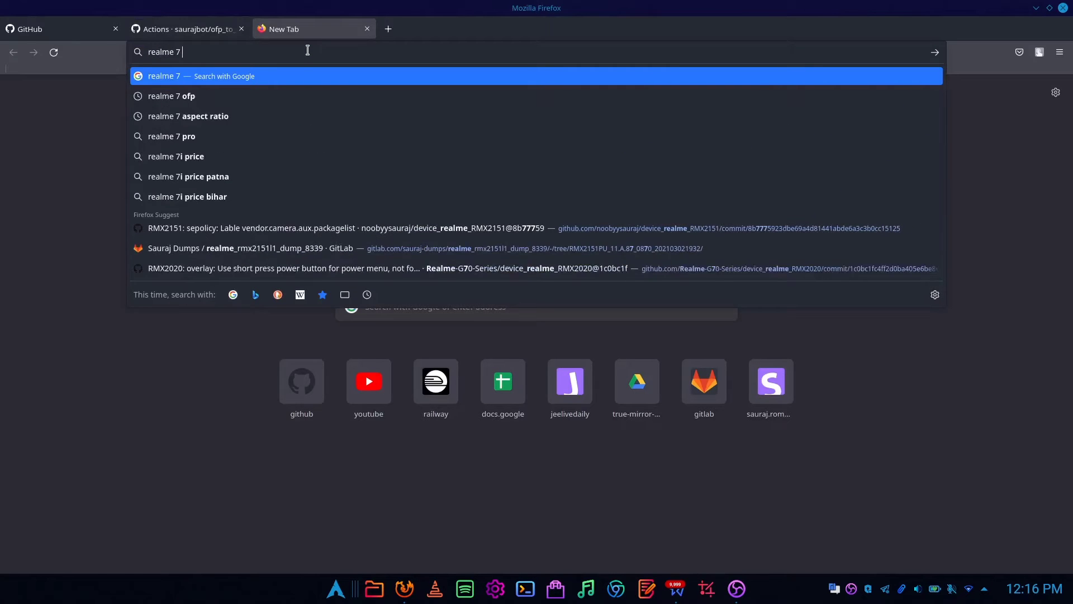
left_click(171, 96)
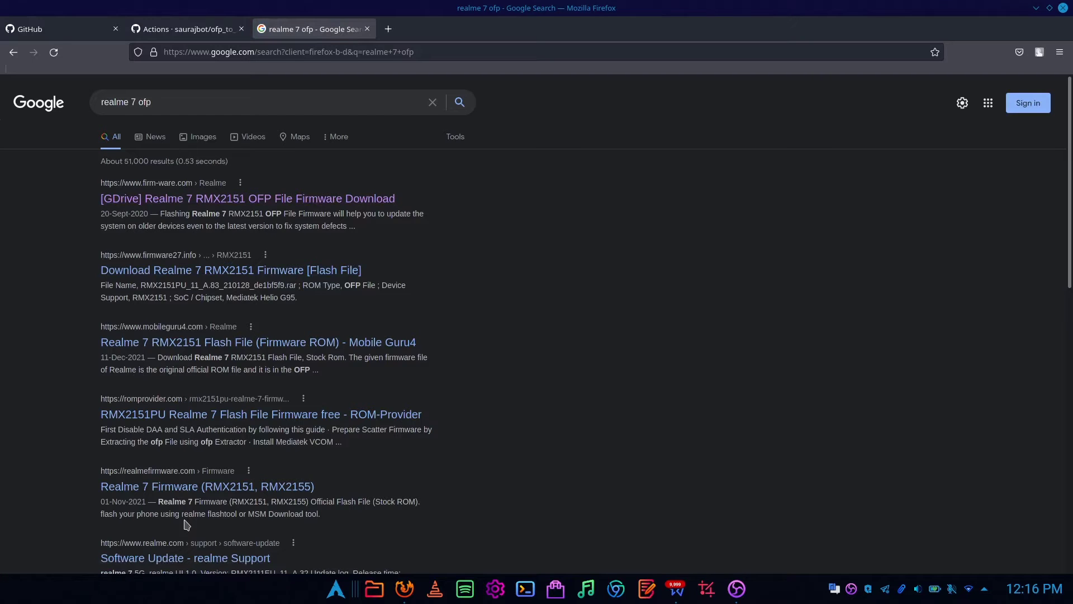
left_click(247, 199)
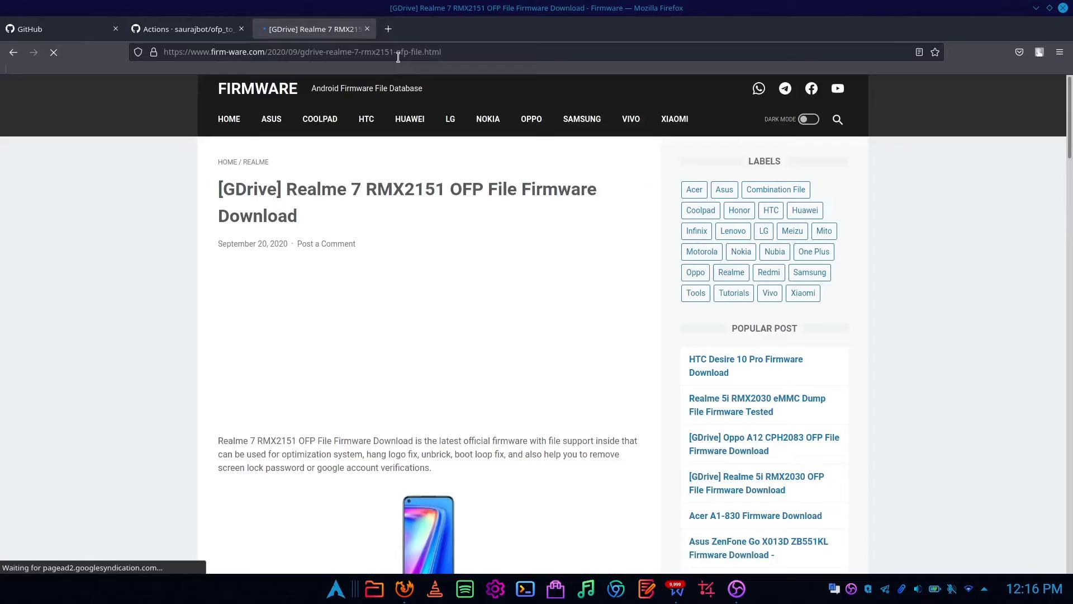
scroll("down", 3)
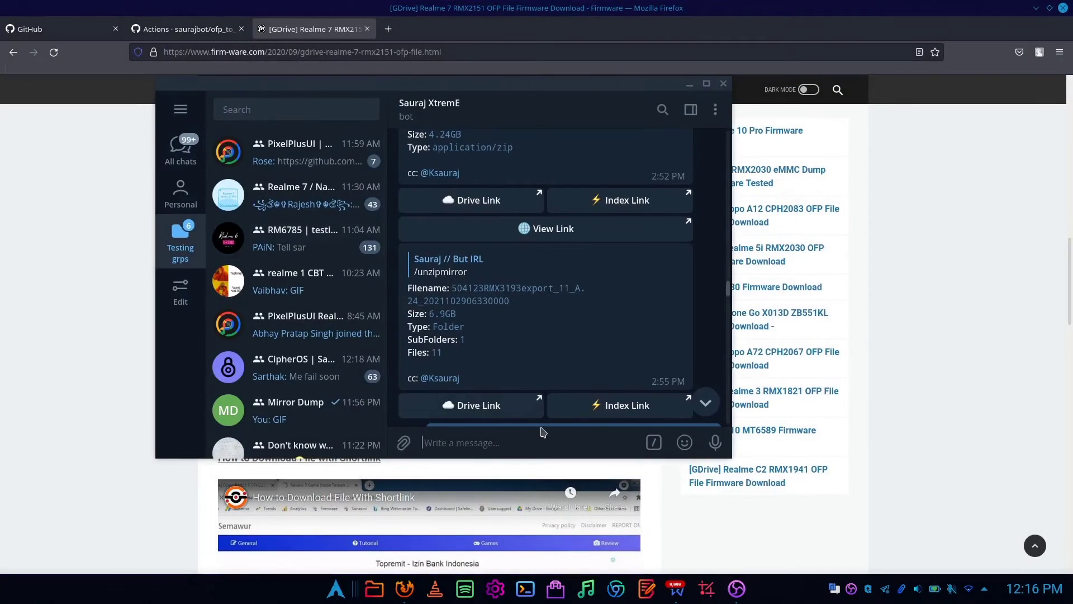
- Open the Telegram bot's Index Link in a new tab showing the RMX3193 export folder
right_click(599, 409)
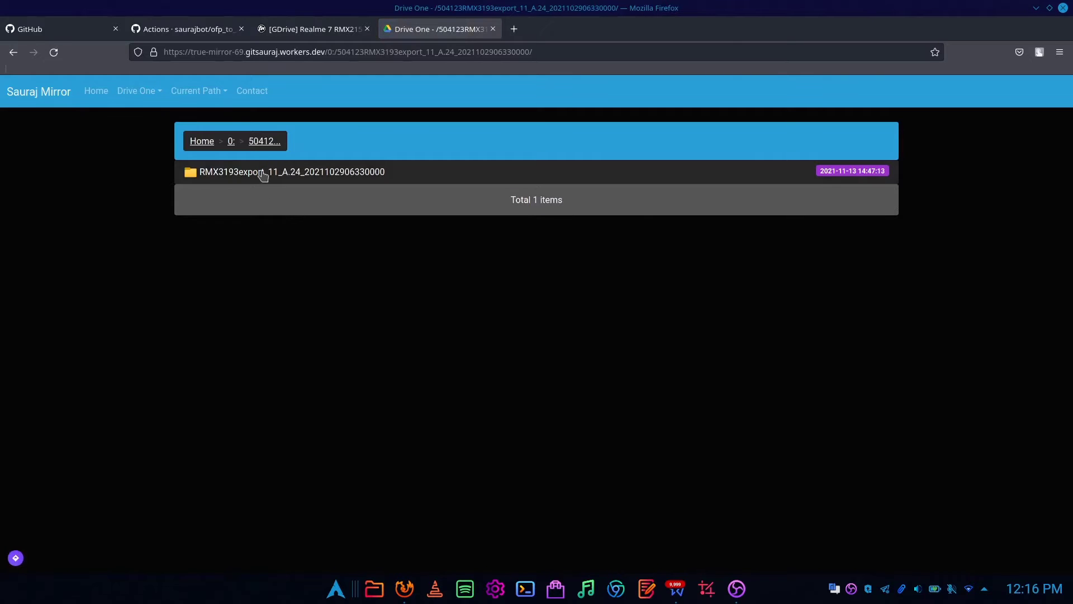
- Copy the full URL of the 7.22 GB RMX3193export .ofp file and return to the GitHub tab
left_click(291, 172)
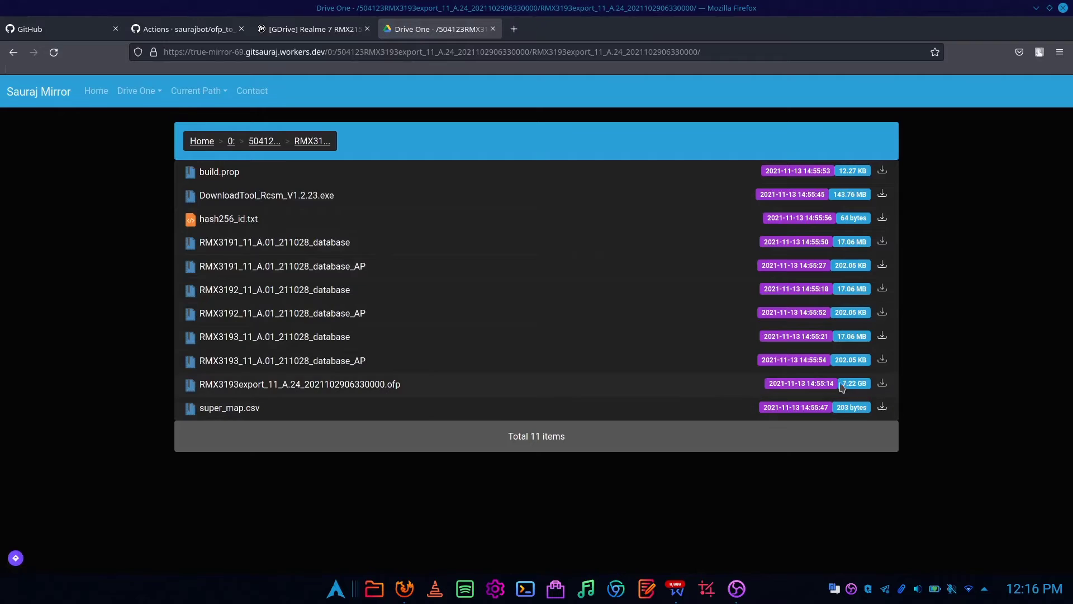
left_click(300, 383)
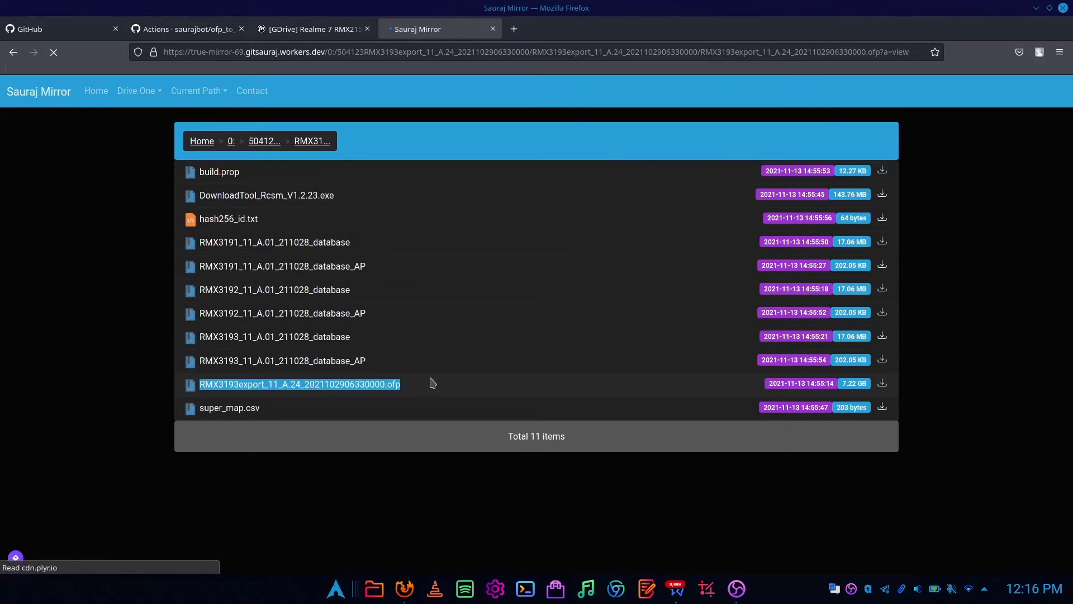
left_click(299, 384)
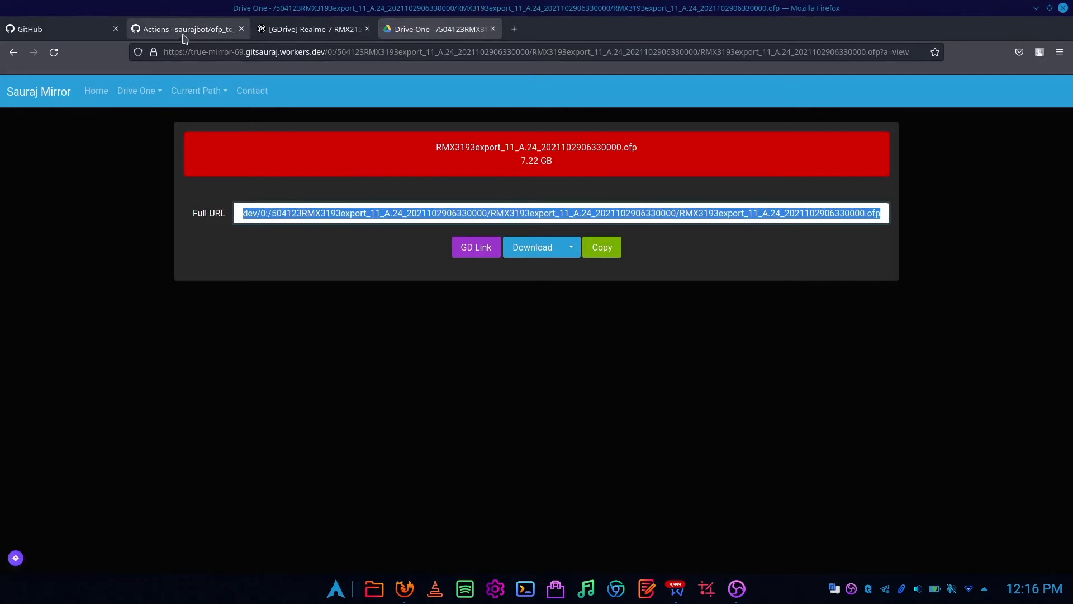
left_click(184, 29)
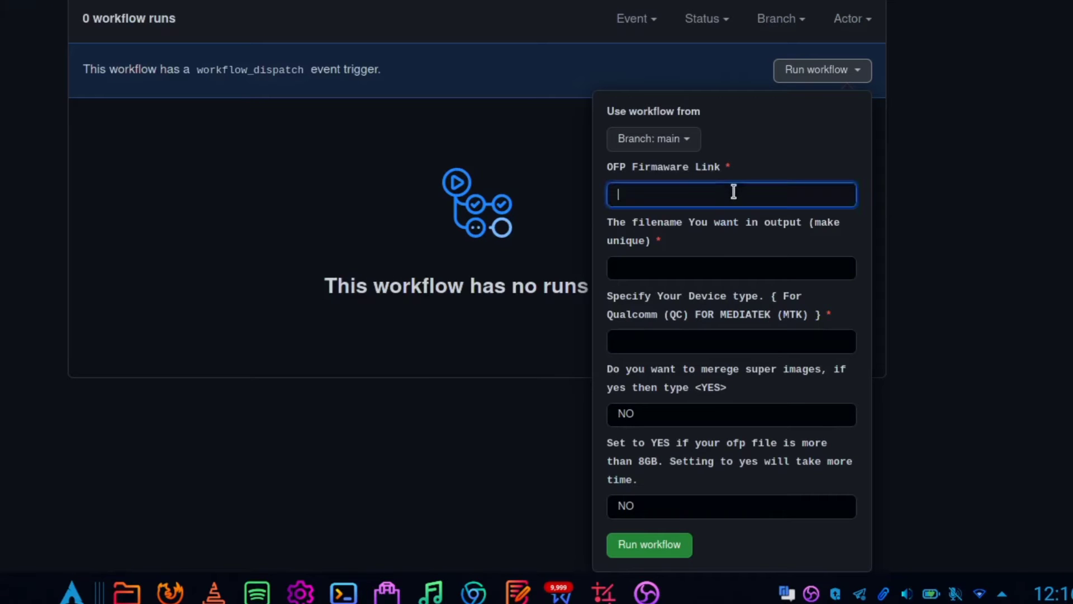
- Fill the run form with the RMX3193export_11_A.24 .ofp firmware link and a saved output filename
type("MX3193export_11_A.24_2021102906330000.ofp")
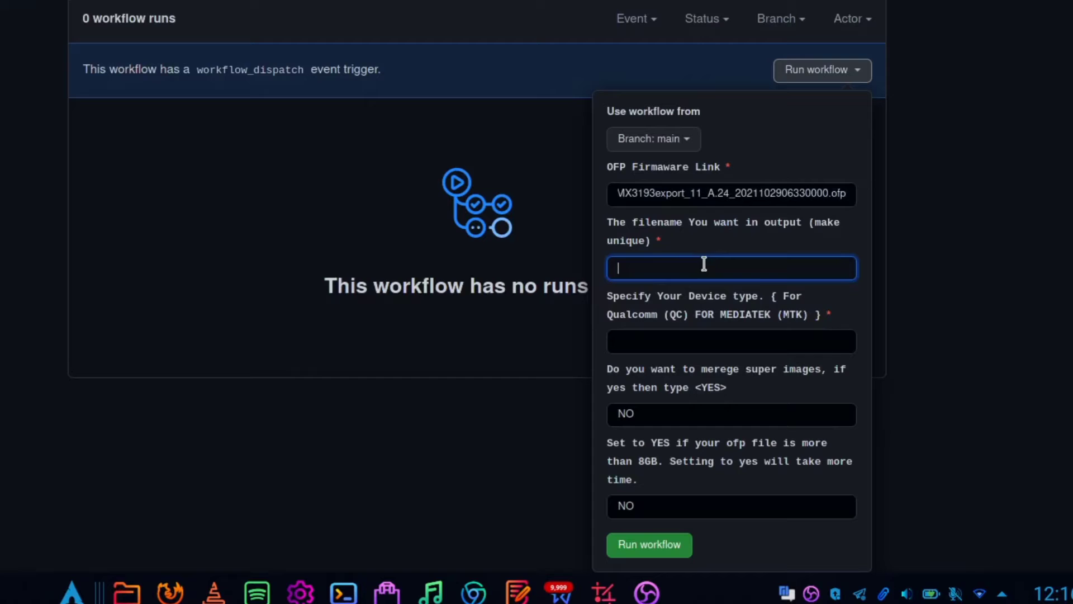
left_click(731, 267)
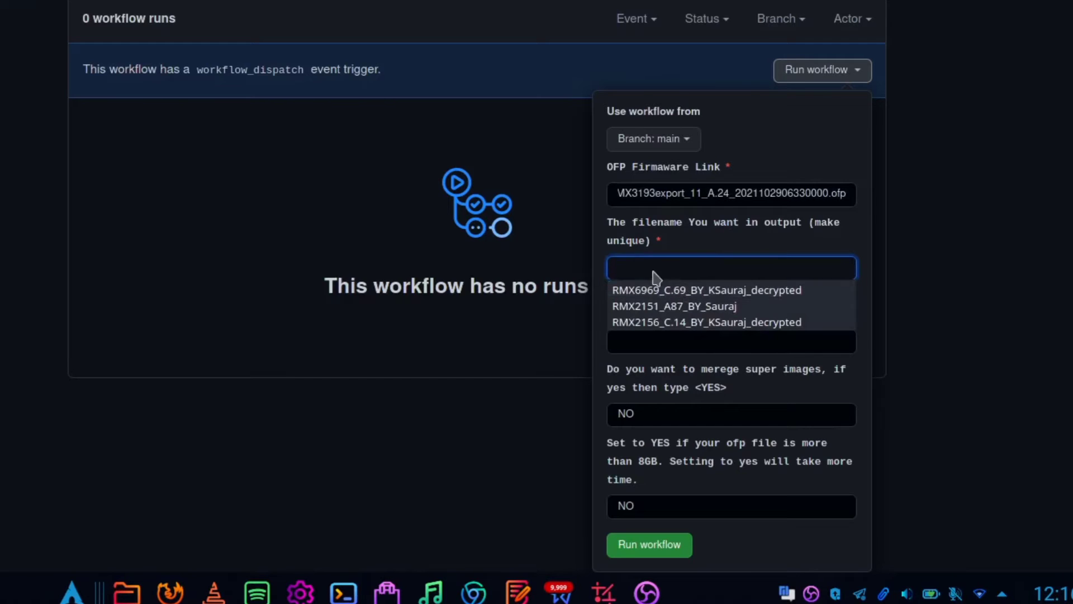
left_click(705, 289)
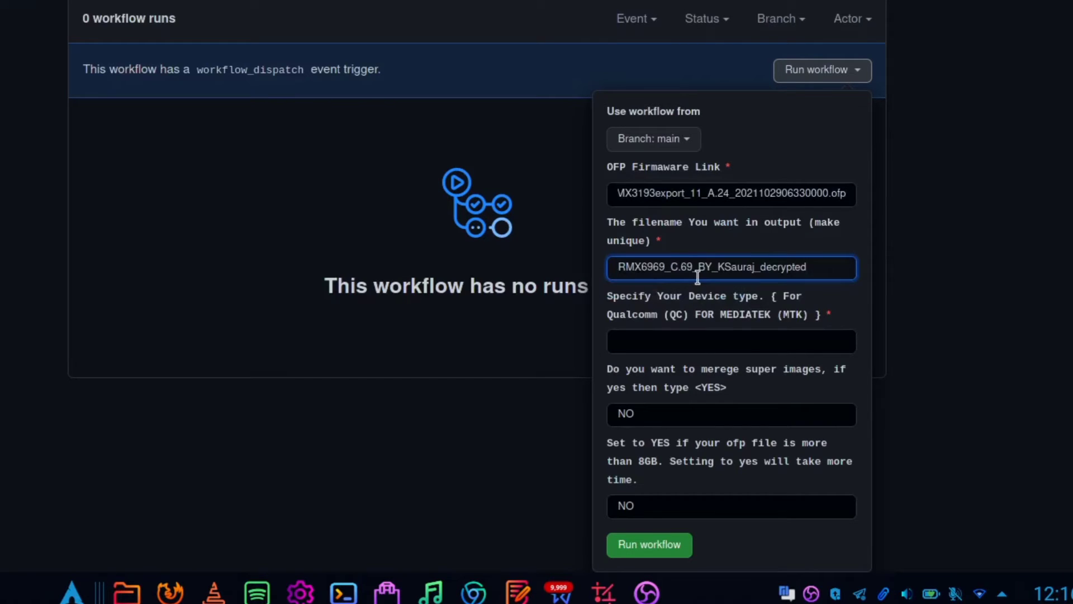
left_click(730, 341)
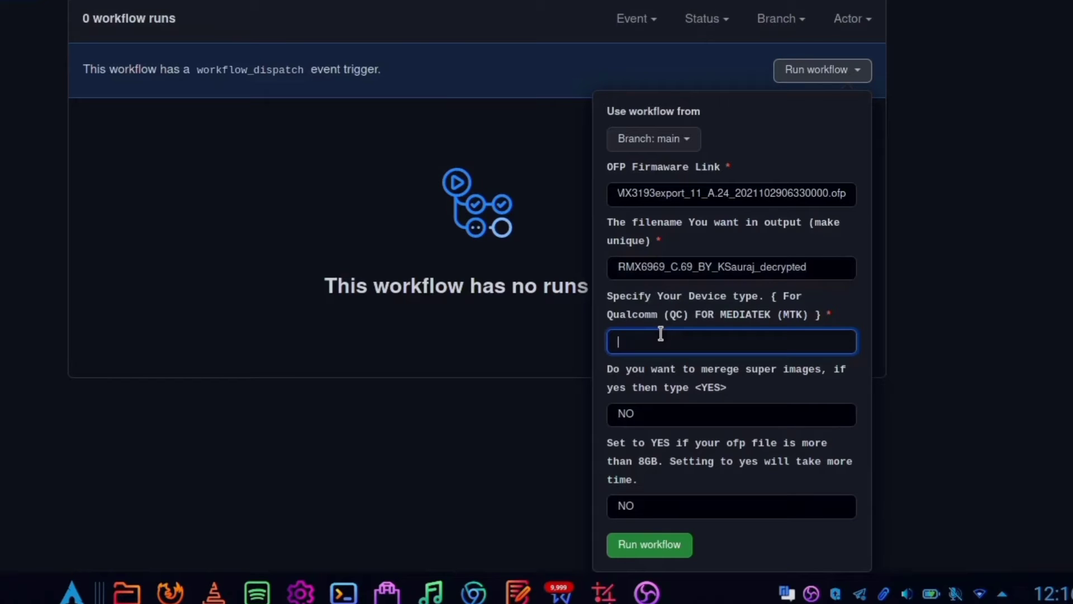
- Set device type MTK, super-image merging YES and the over-8GB option YES
left_click(647, 544)
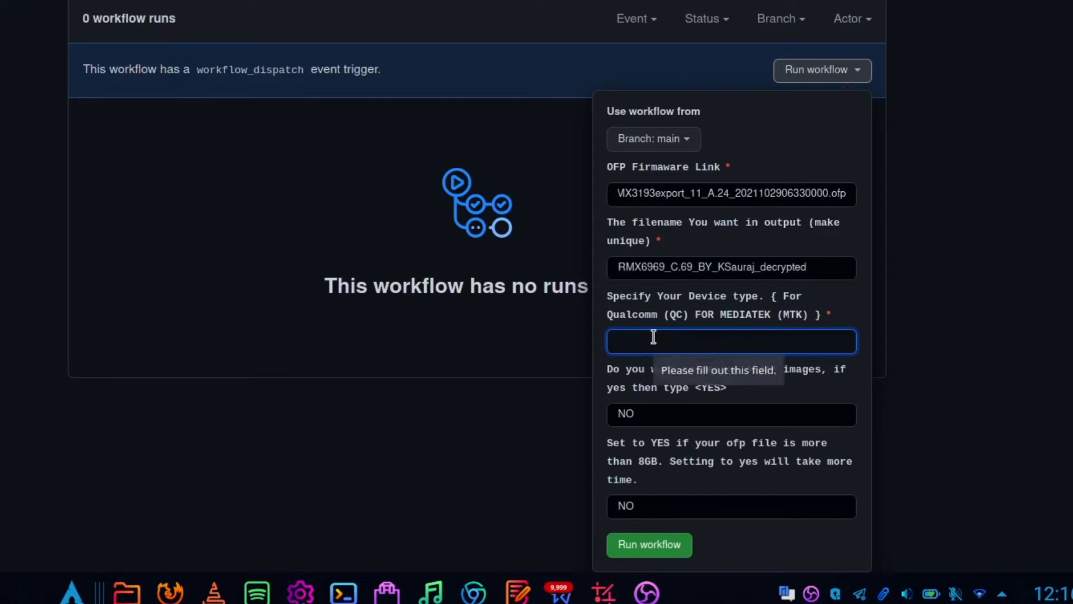
type("MTK")
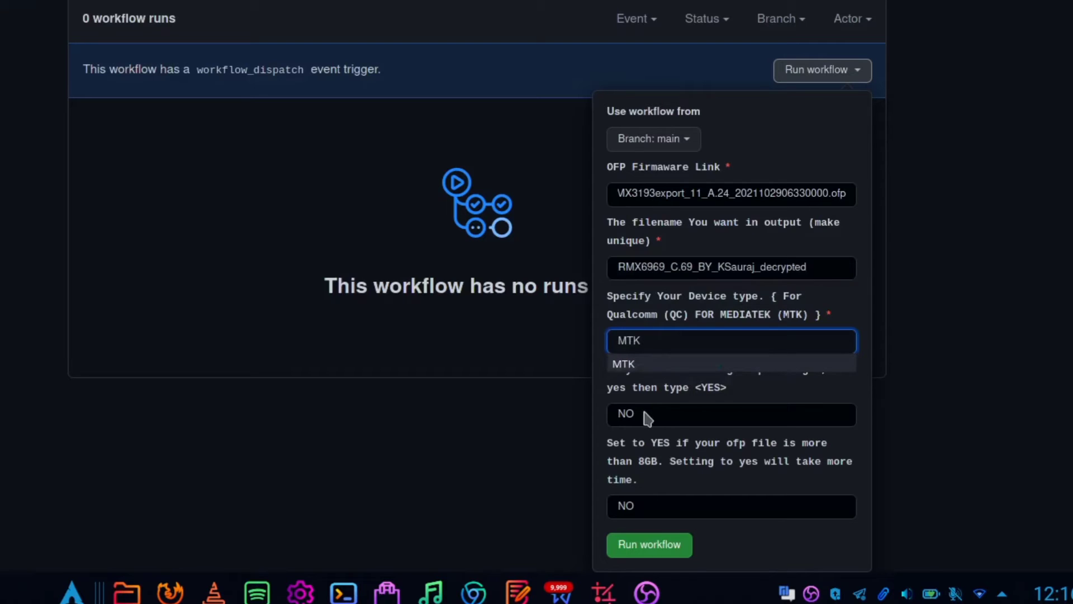
left_click(730, 413)
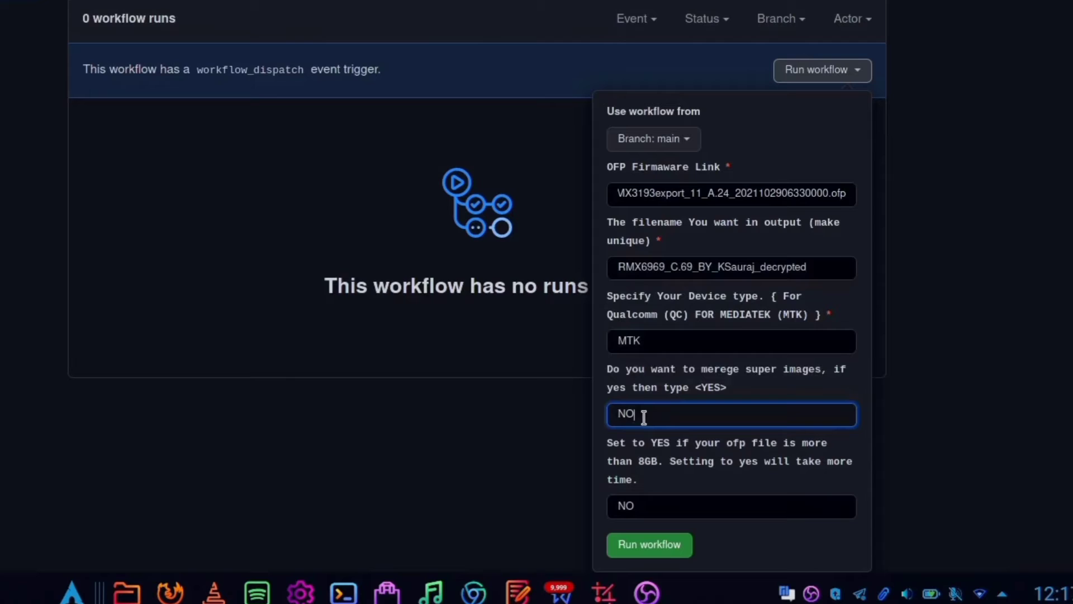
type("YES")
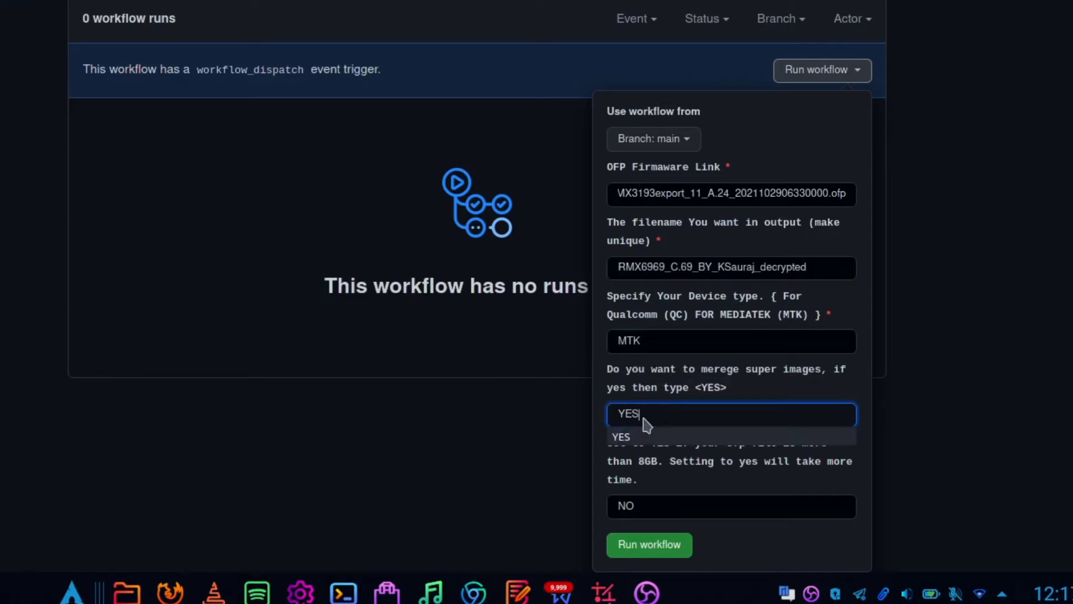
left_click(730, 505)
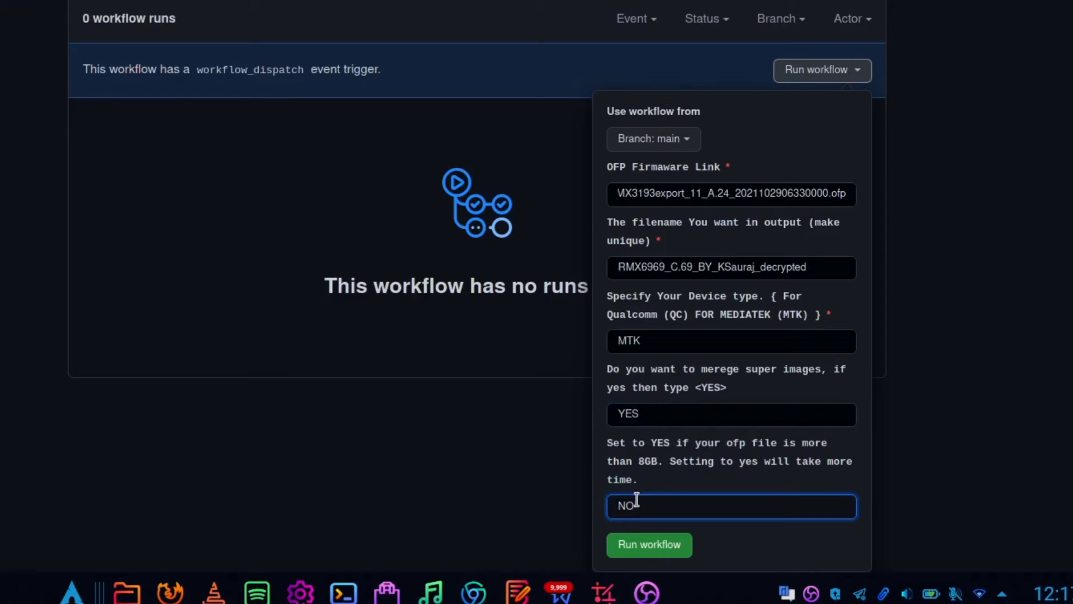
type("YES")
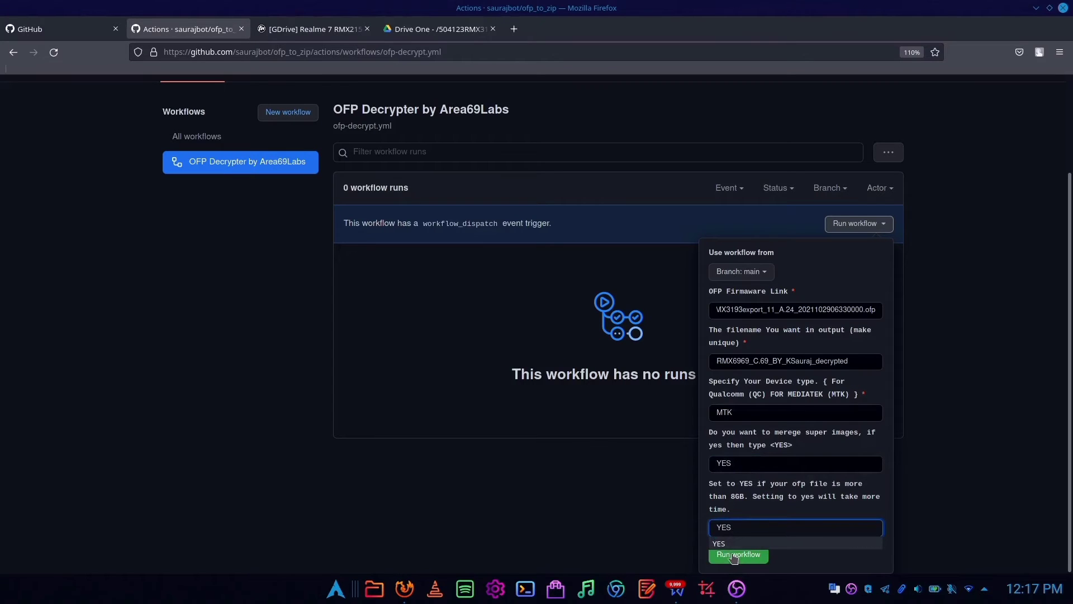
- Submit the OFP Decrypter run and refresh until it shows as queued
left_click(738, 553)
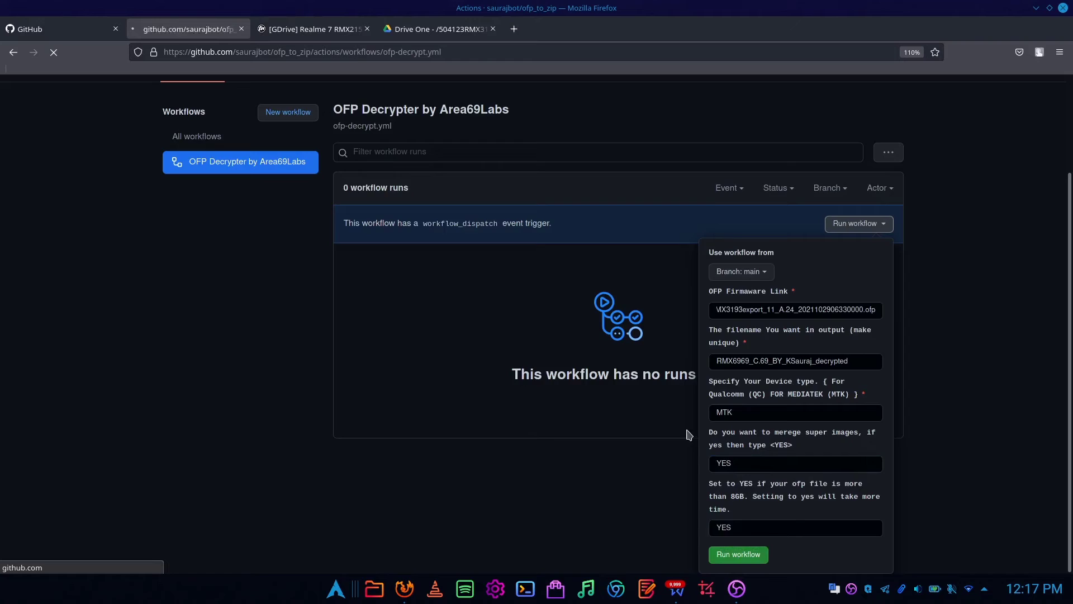
left_click(737, 554)
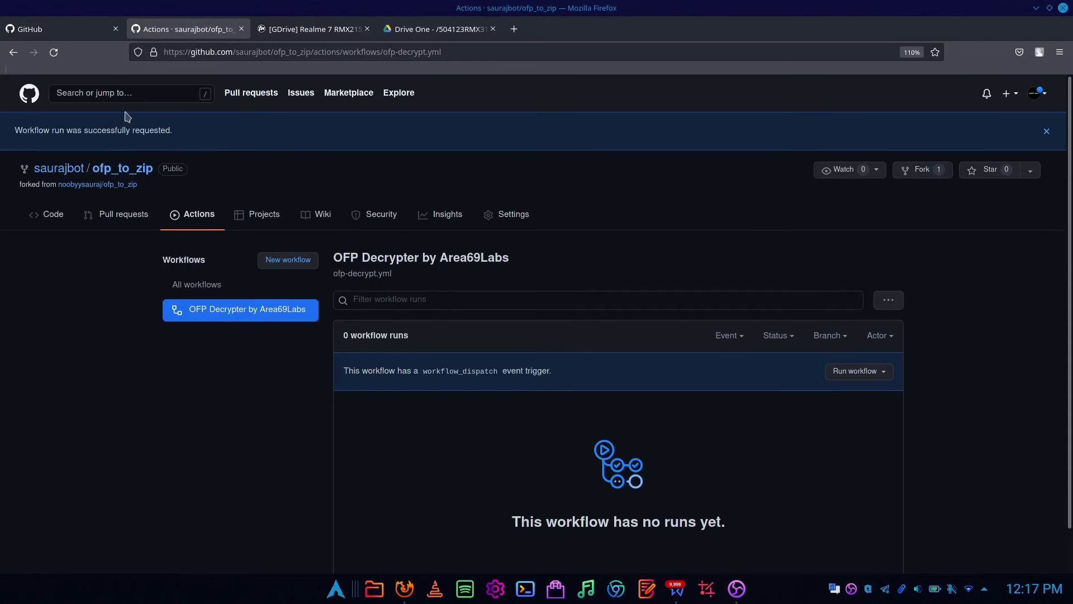
left_click(54, 53)
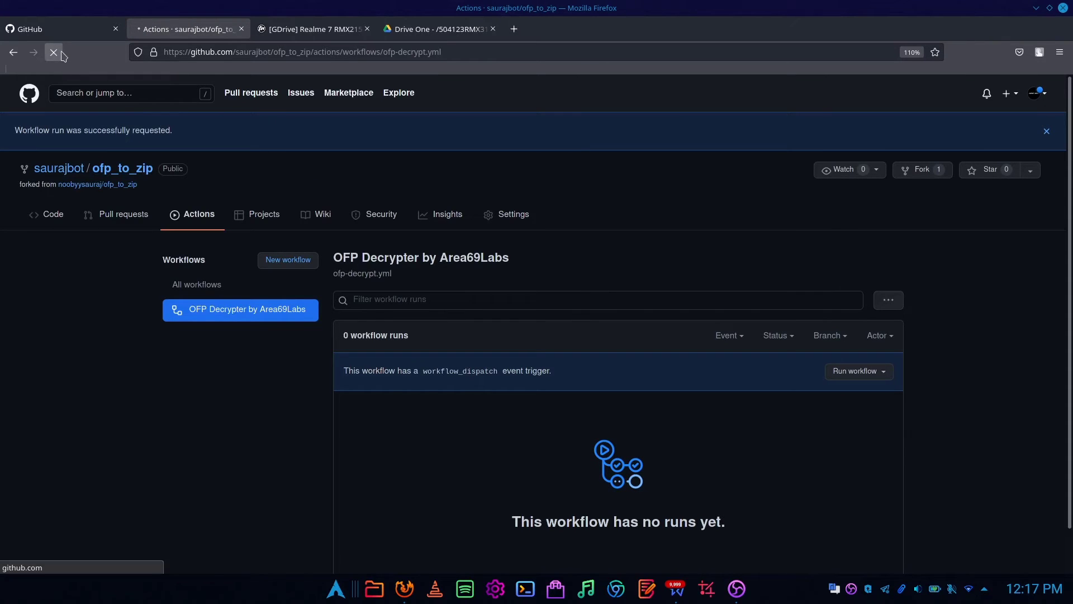
left_click(54, 52)
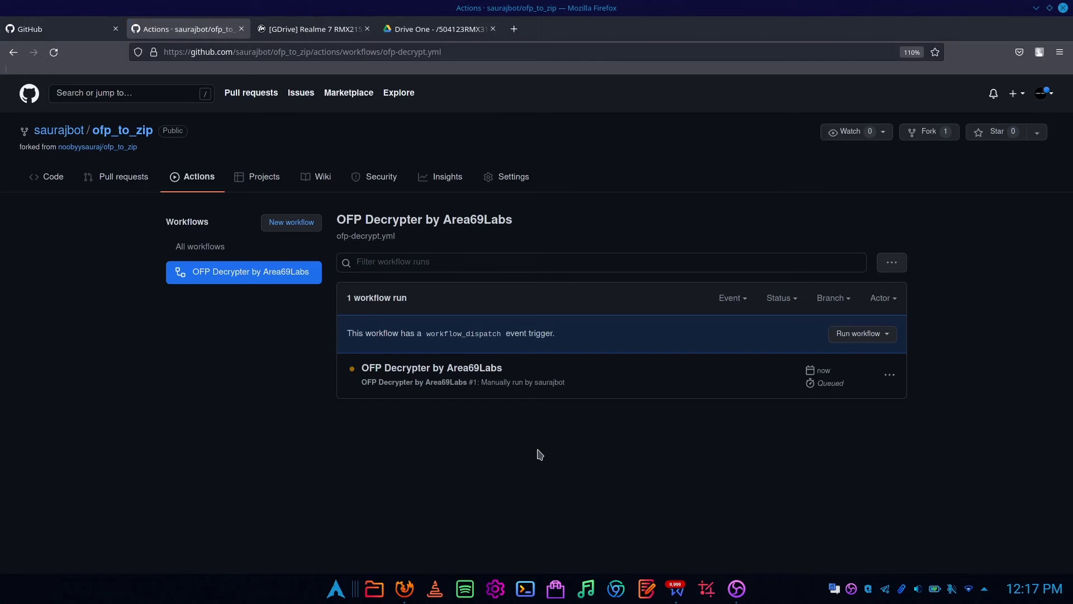
- Open queued run #1 and its build job to watch the steps complete
left_click(430, 368)
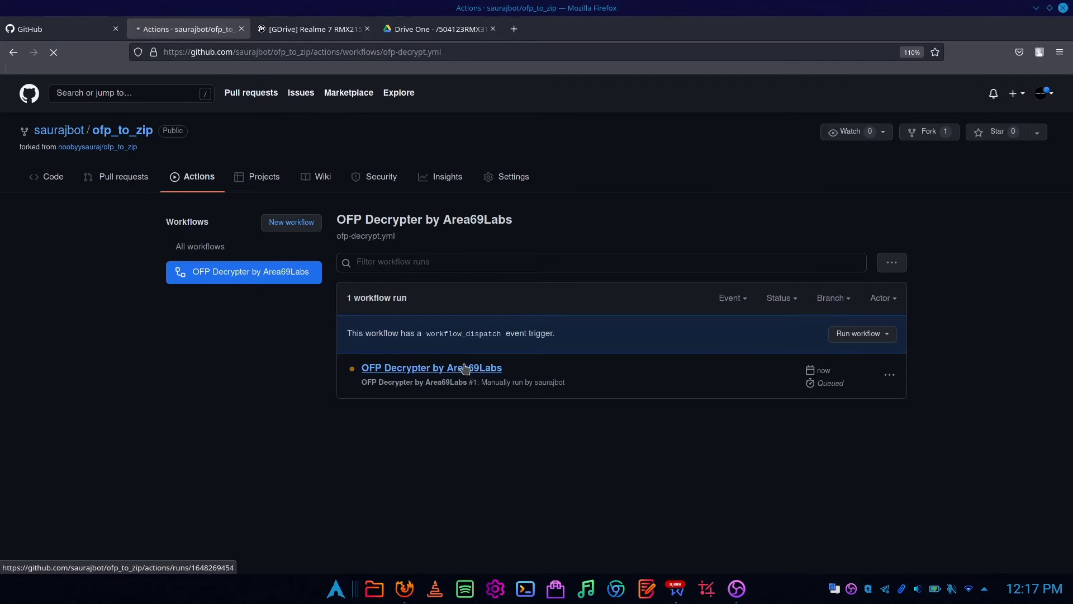
left_click(430, 368)
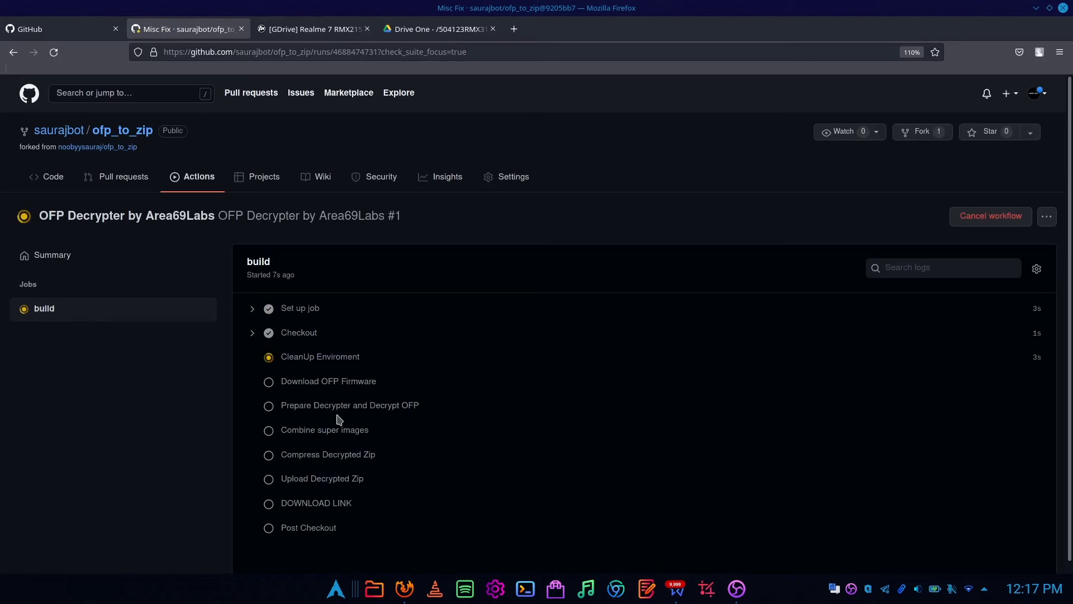
mouse_move(370, 416)
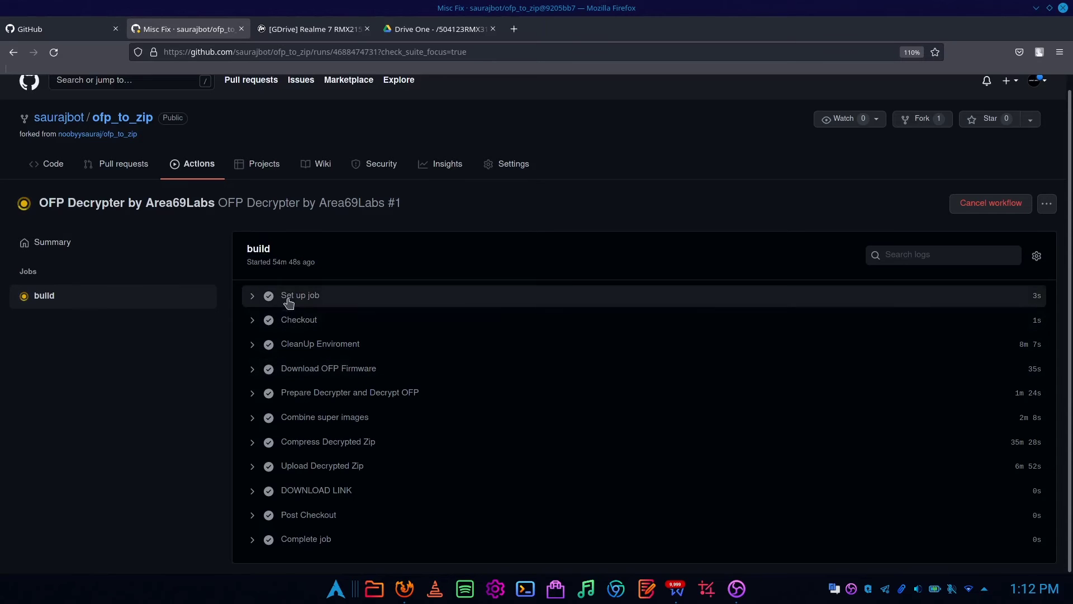
- Reveal the decrypted zip link in the DOWNLOAD LINK step and open it in a new tab
scroll("down", 3)
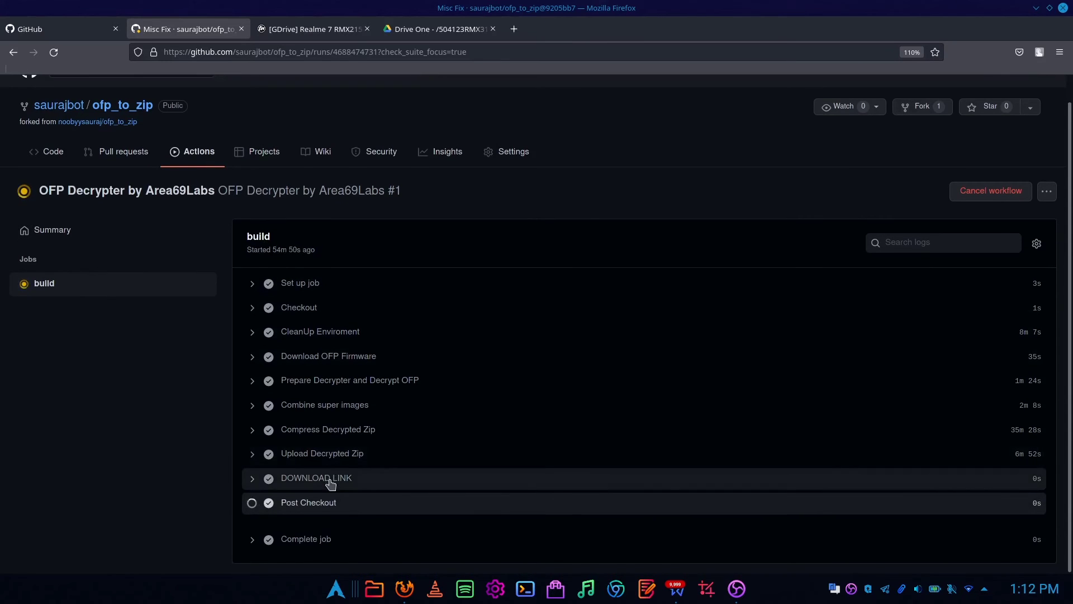
left_click(307, 502)
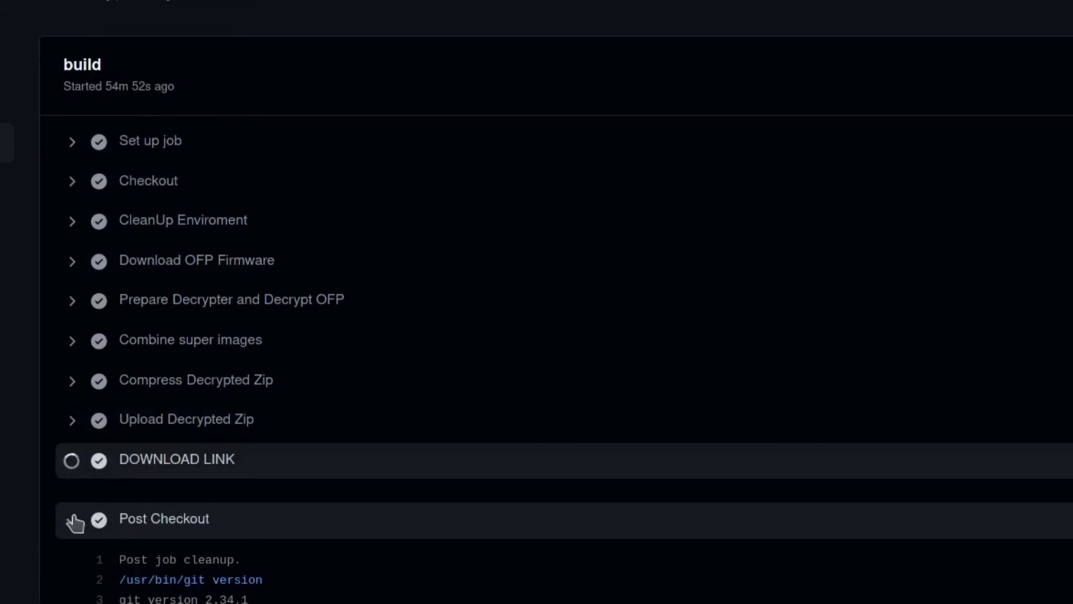
left_click(175, 460)
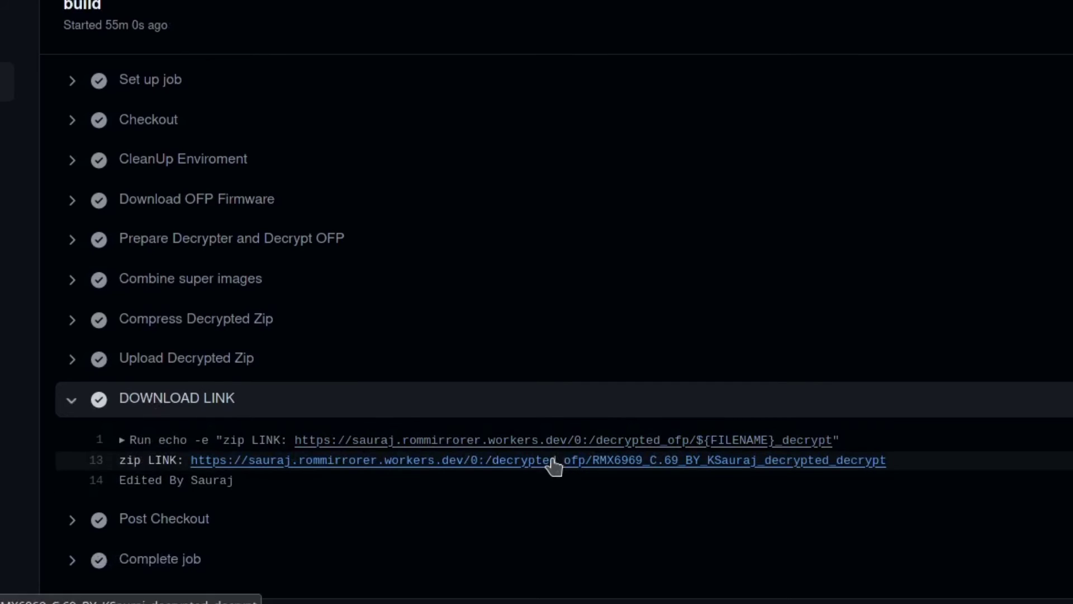
right_click(554, 459)
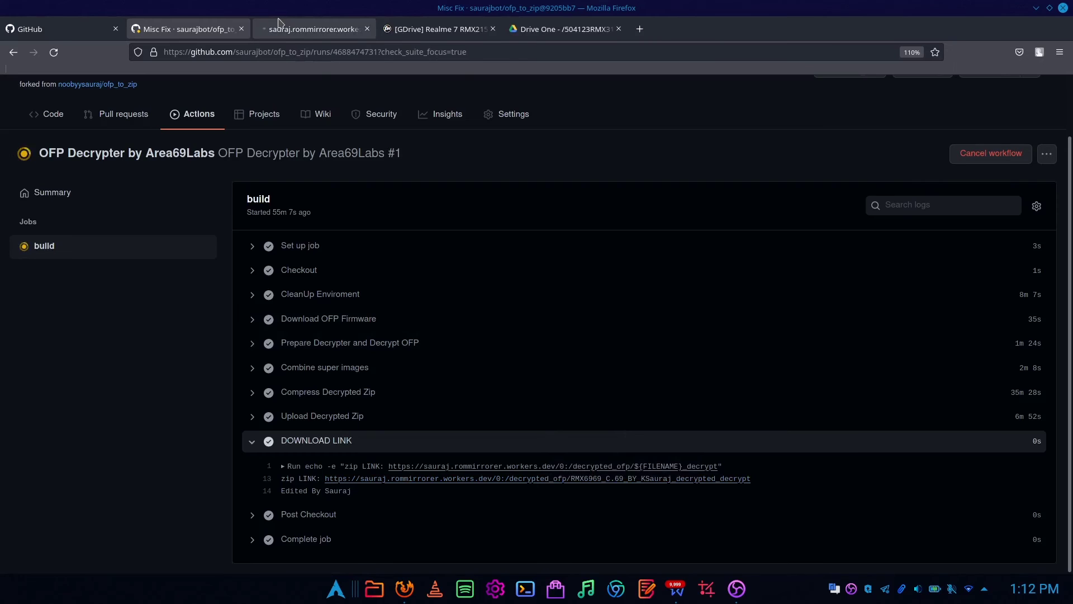
- Open Decrypted_RMX6969_C.69_BY_KSauraj_decrypted.zip from the mirror folder that also holds superimages.zip
left_click(538, 477)
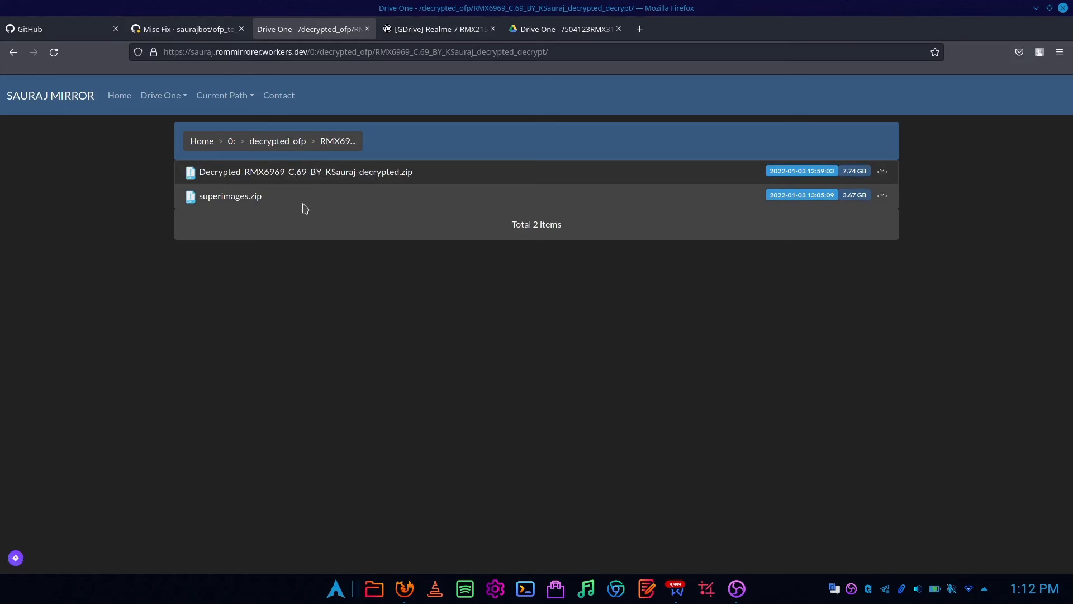
mouse_move(354, 201)
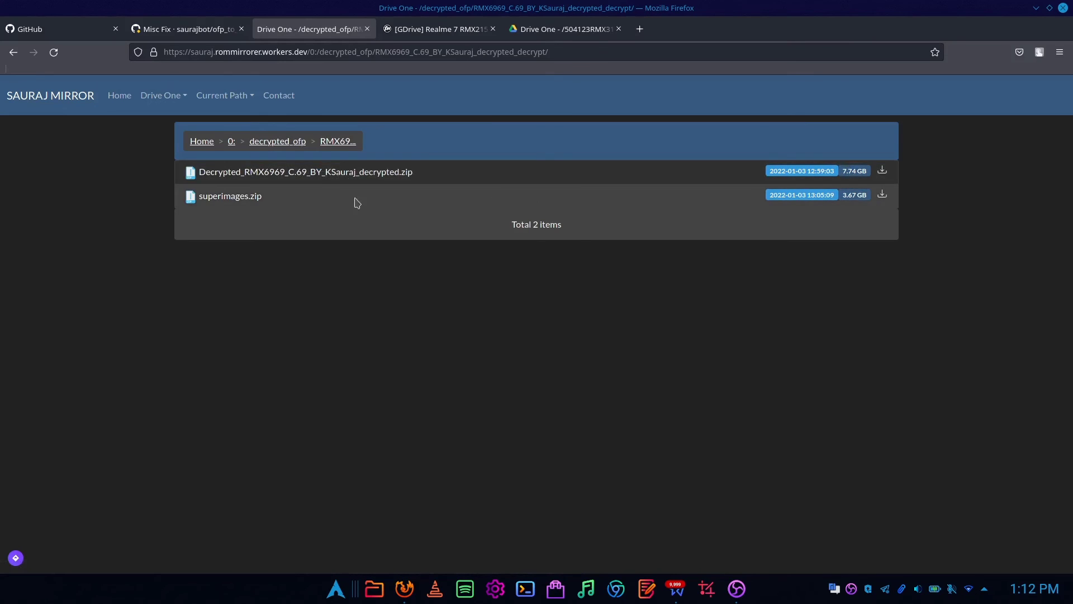
right_click(305, 172)
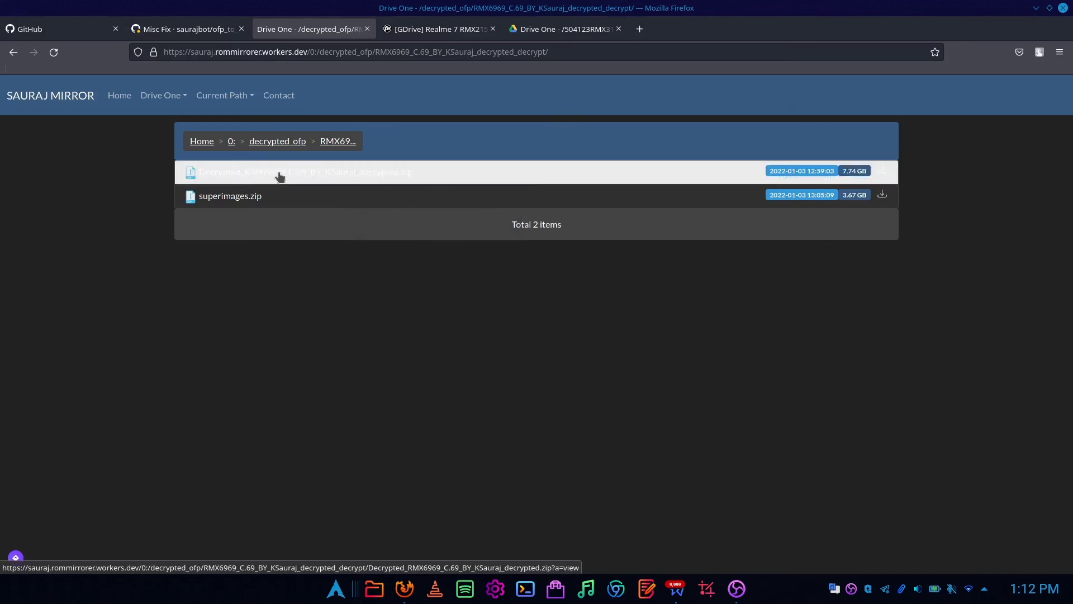
left_click(300, 172)
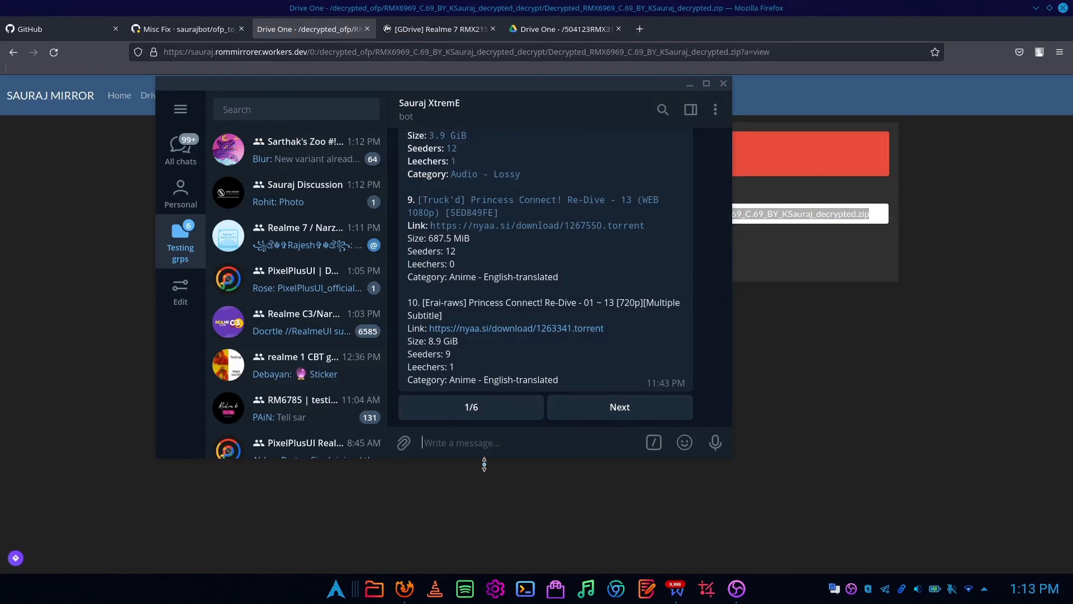
- Send the bot an /unzipmirror command with the decrypted zip's link
type("/un")
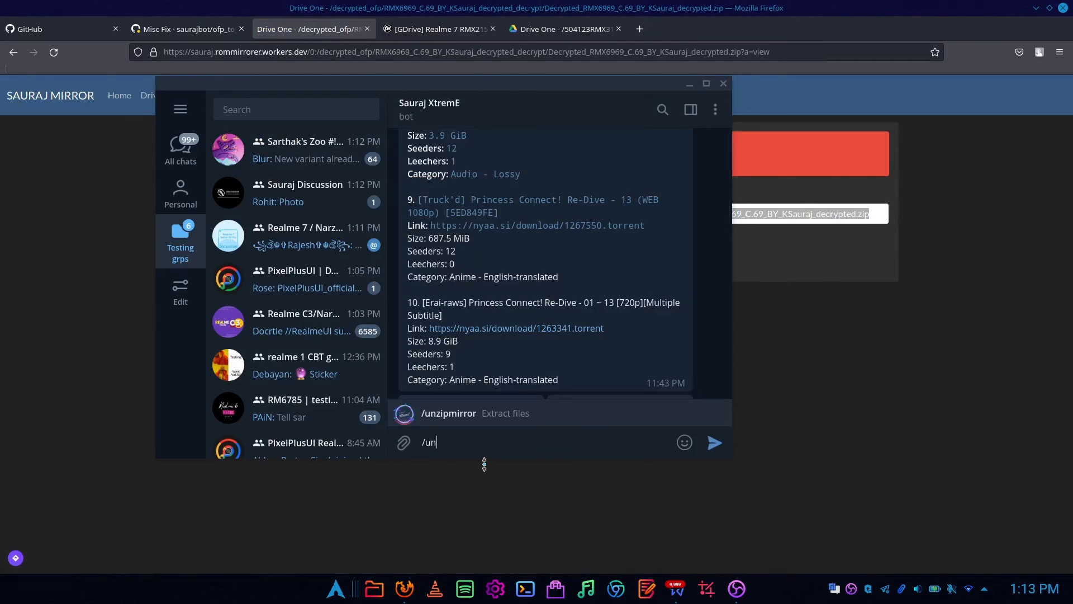
type("zipmirror")
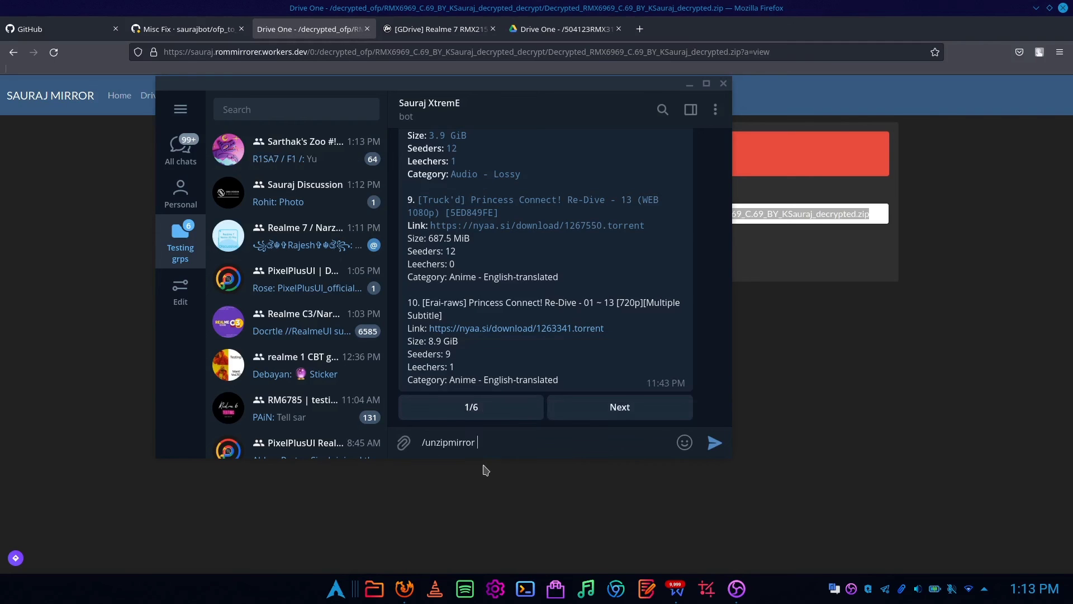
left_click(715, 443)
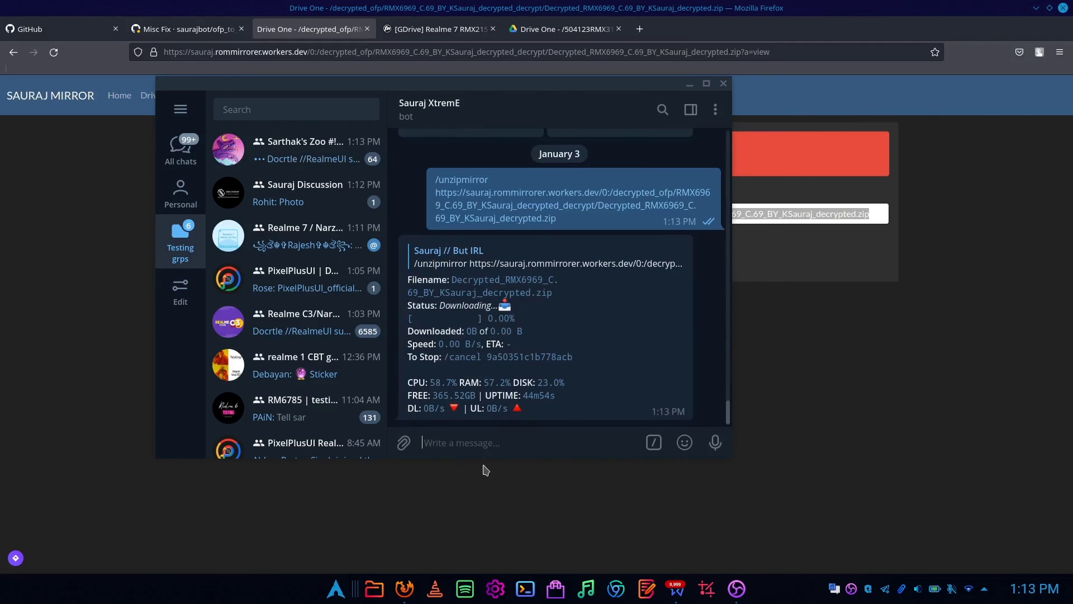